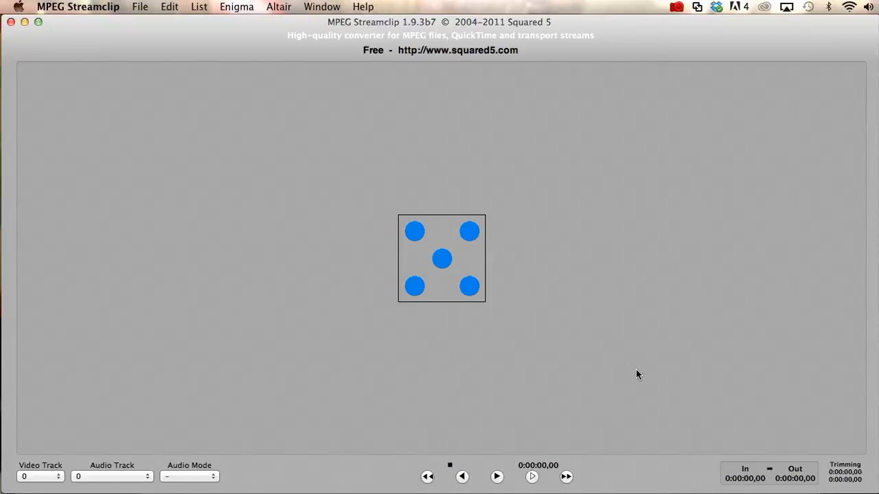
mouse_move(480, 74)
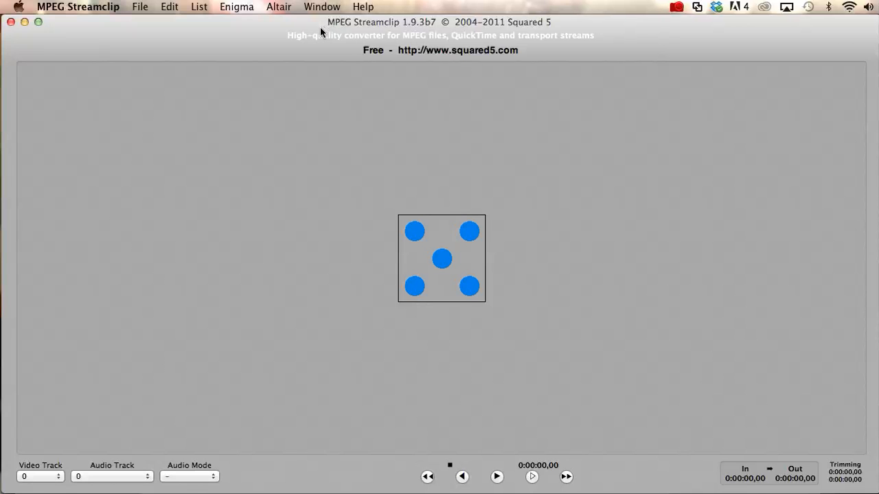
mouse_move(331, 33)
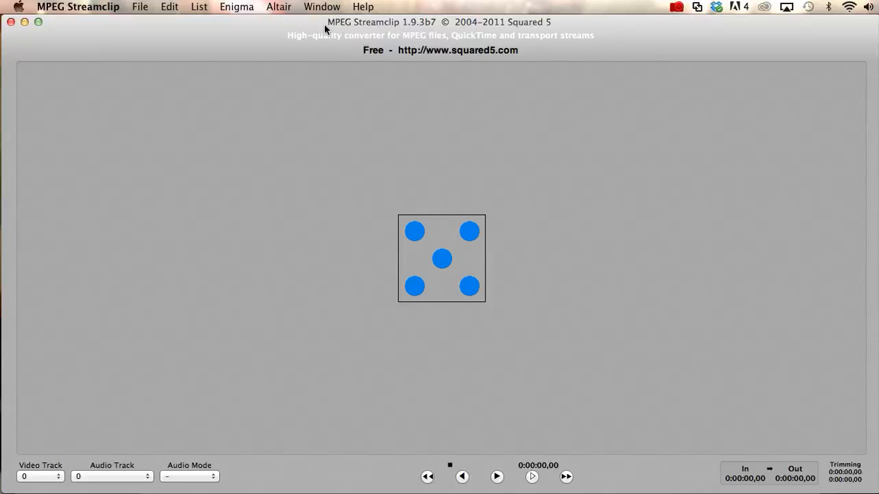
mouse_move(398, 63)
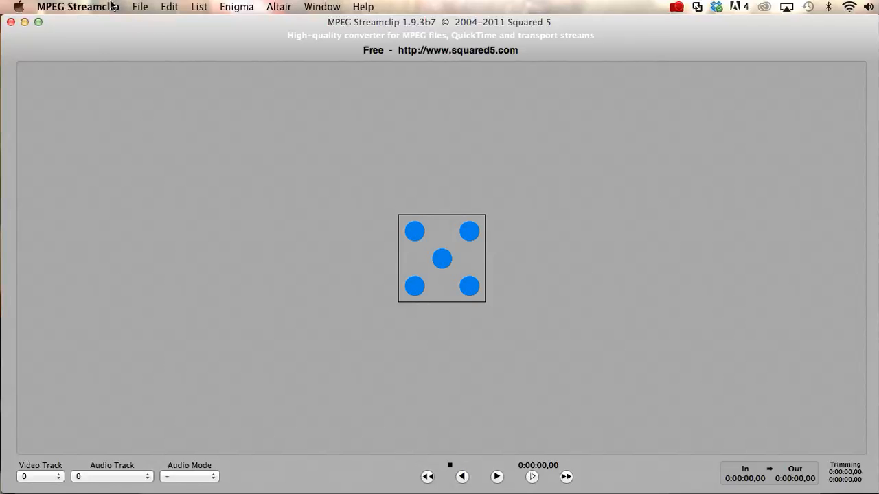
Open MVI_3990.MOV from EOS_DIGITAL's DCIM/100CANON folder on the camera card.
left_click(139, 6)
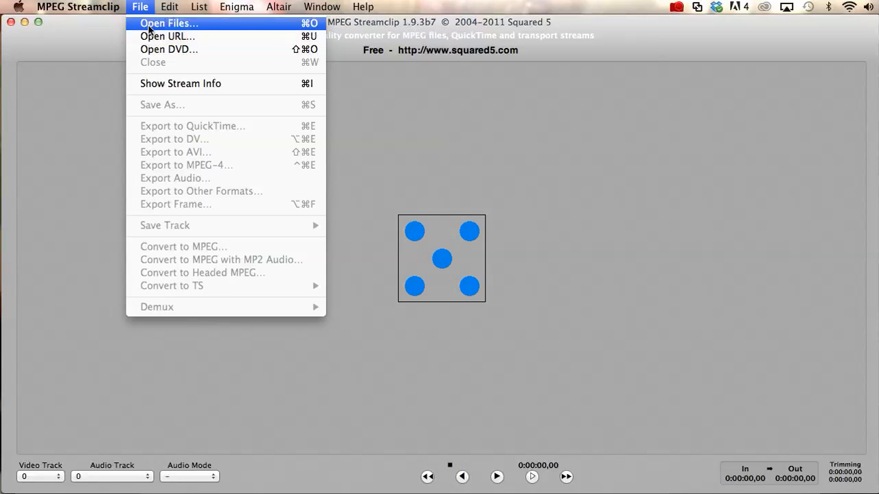
left_click(169, 22)
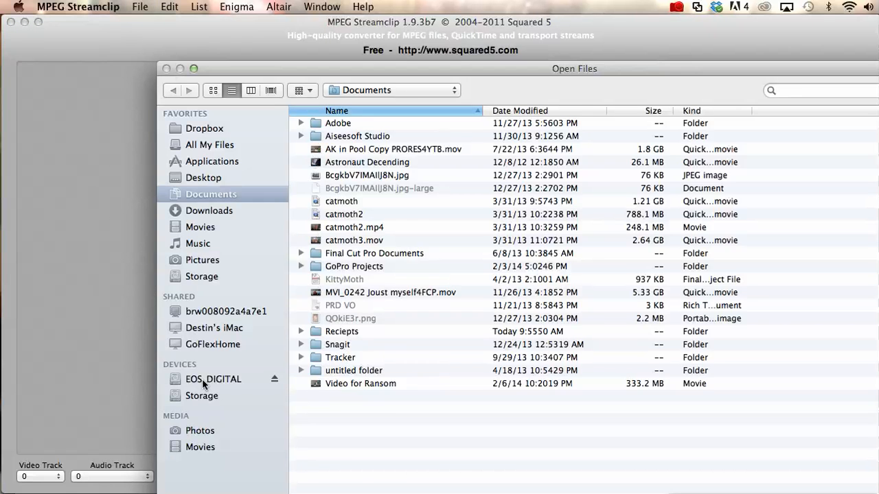
left_click(213, 379)
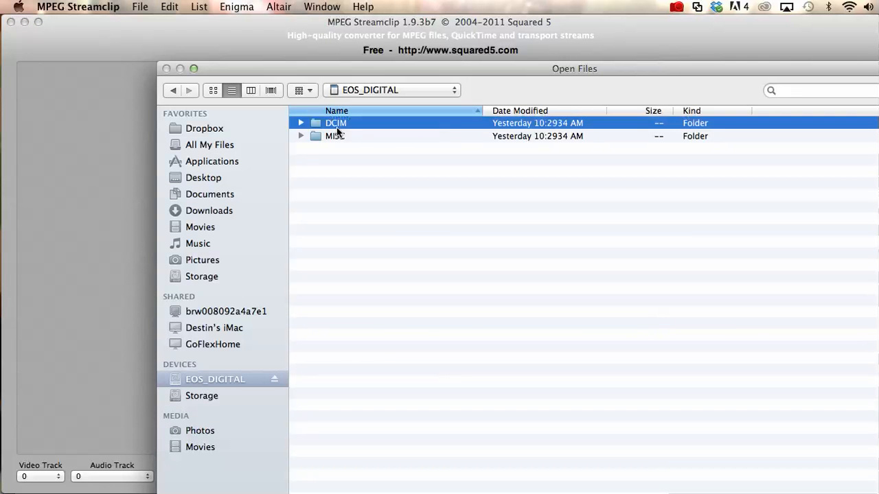
double_click(336, 123)
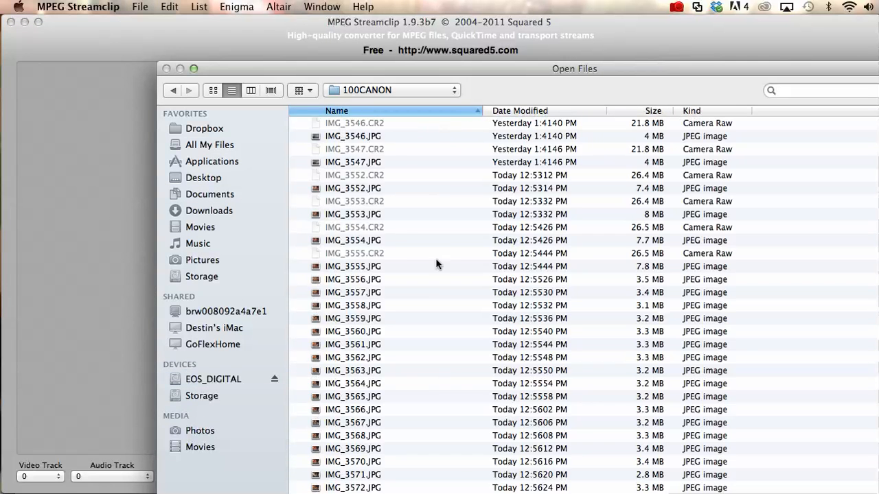
scroll("down", 3)
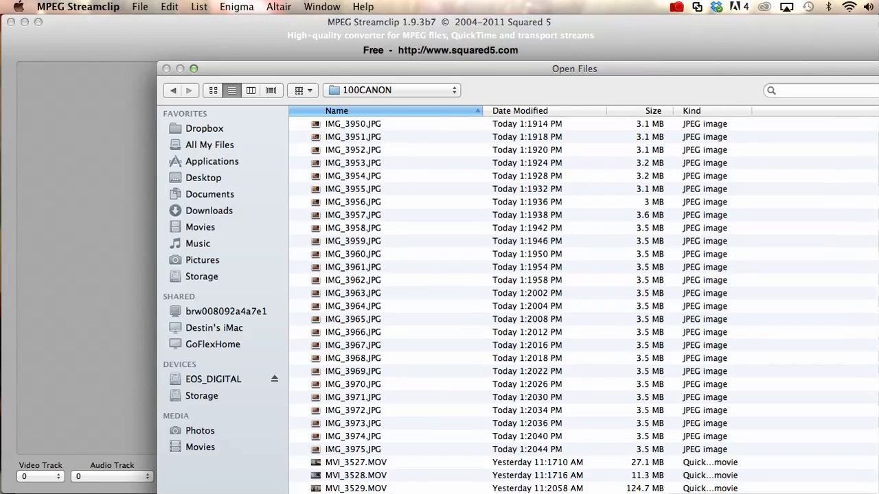
left_click(353, 384)
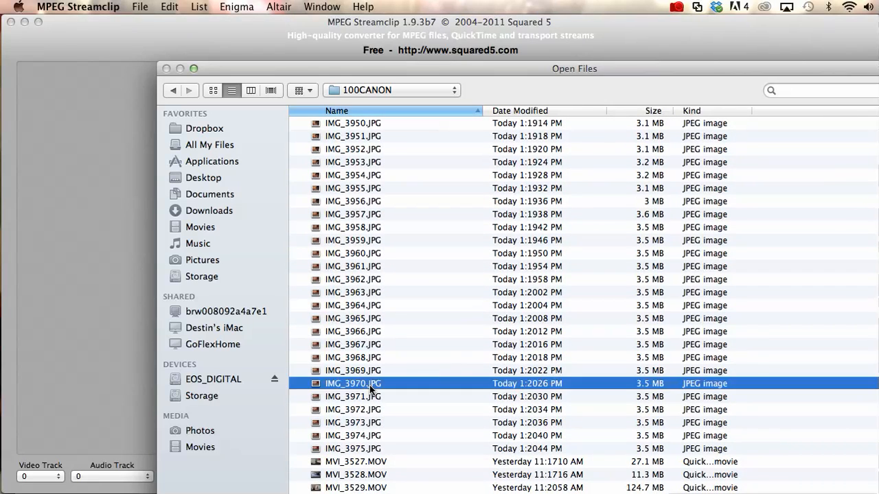
scroll("down", 3)
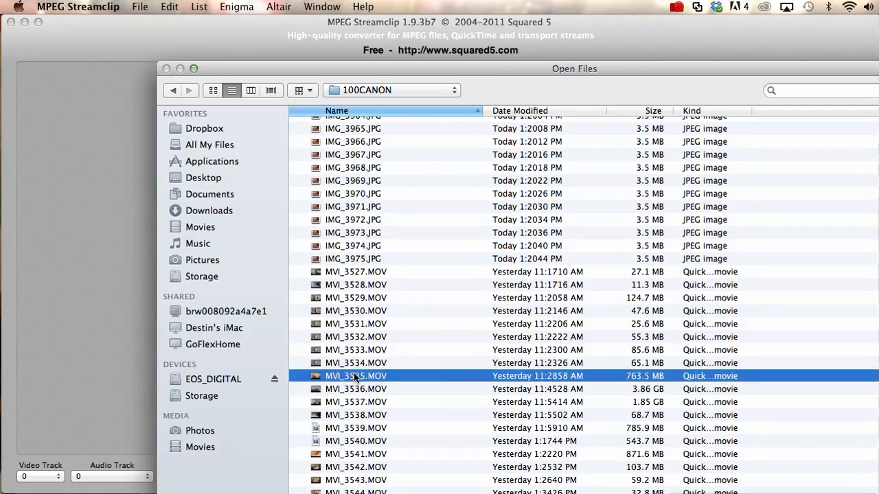
mouse_move(304, 403)
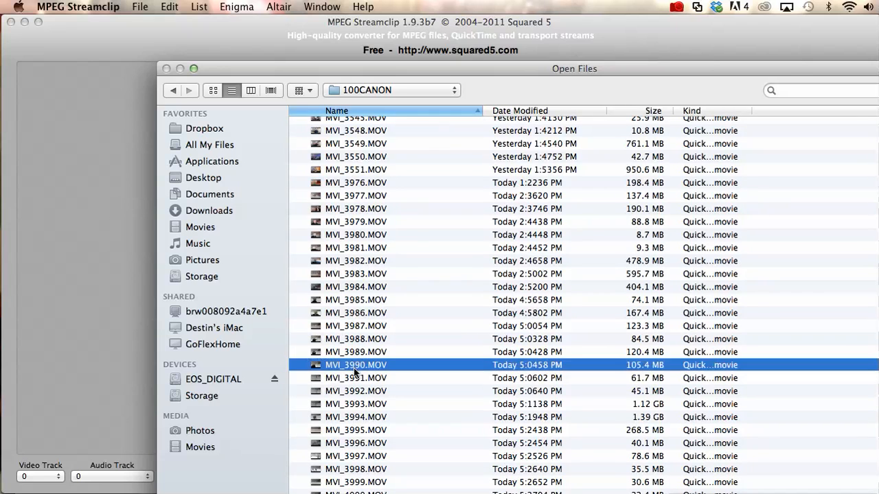
double_click(356, 365)
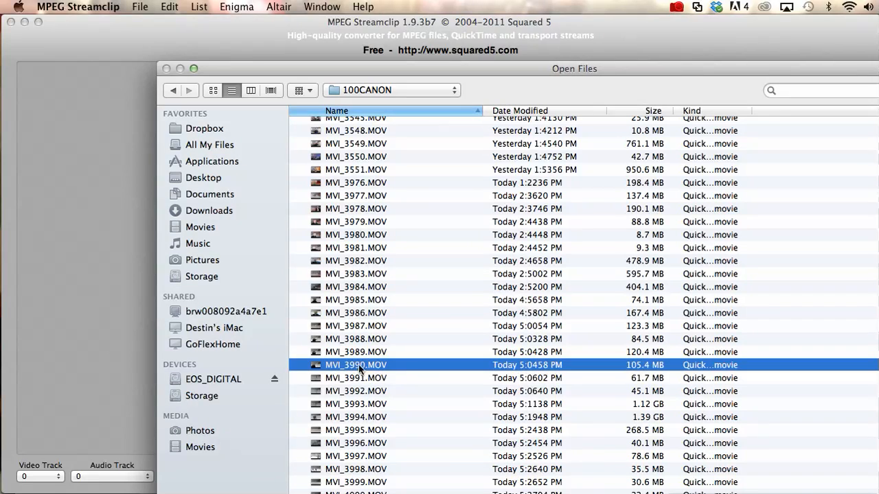
double_click(355, 364)
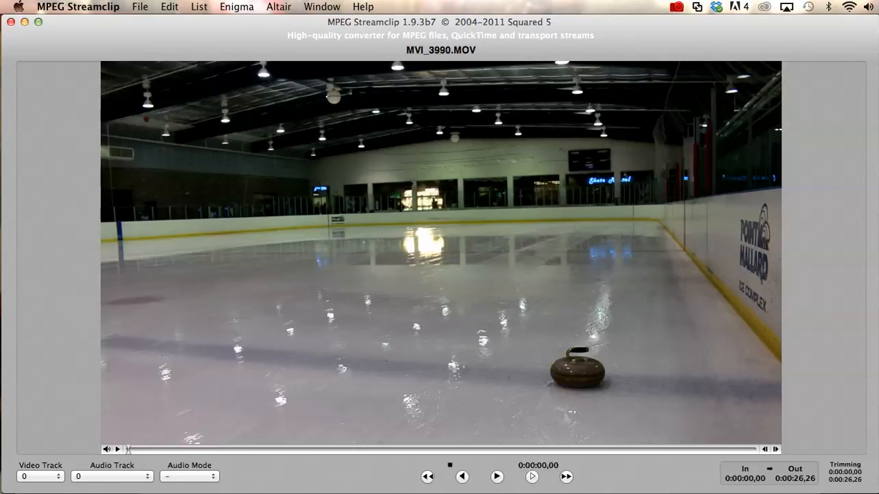
Mark the clip's In point at 0:00:03,25 and Out point at 0:00:17,16.
left_click(140, 6)
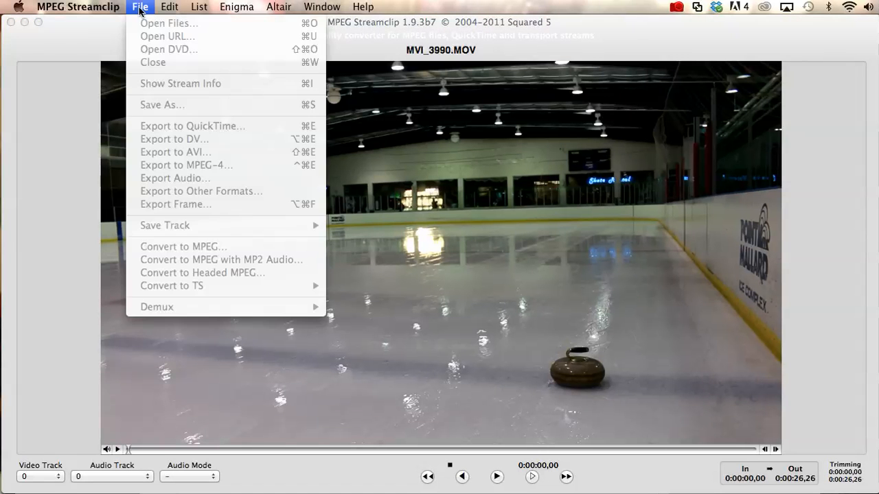
left_click(140, 7)
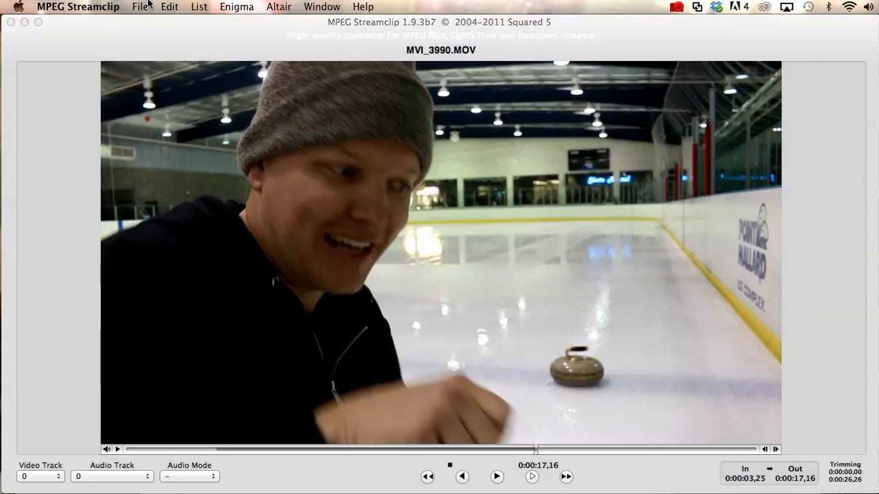
left_click(142, 6)
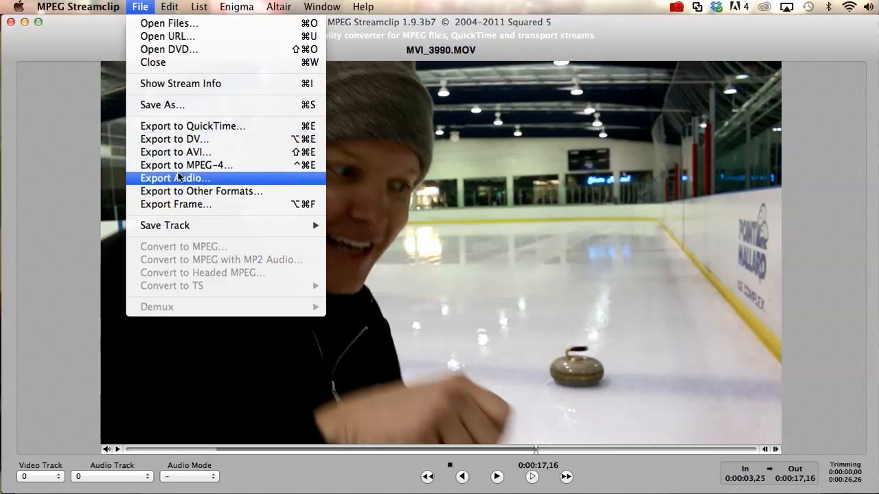
left_click(186, 165)
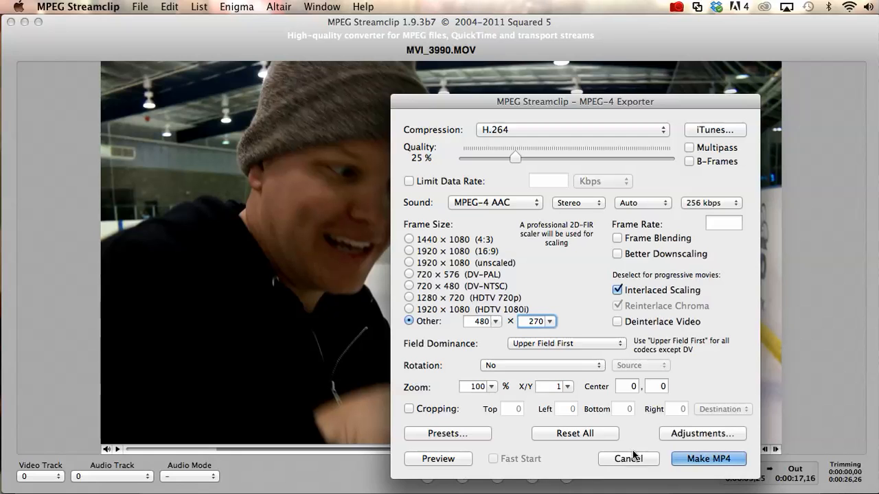
left_click(626, 459)
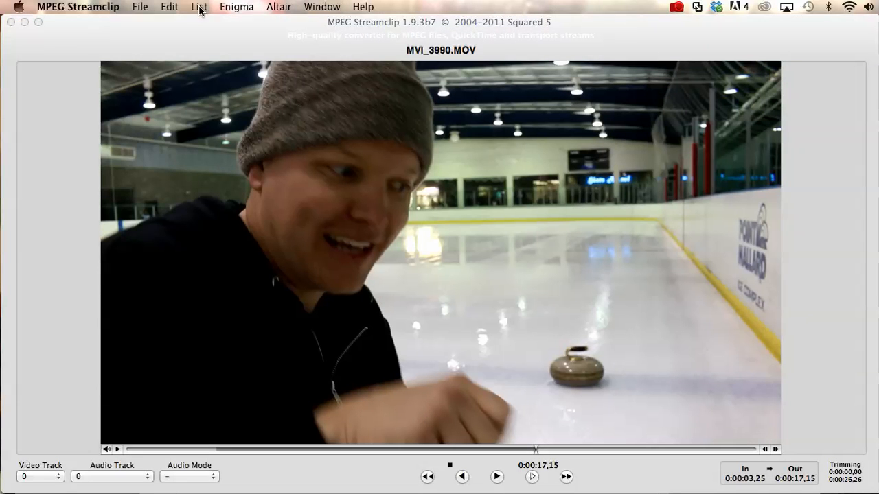
Open the empty Batch List and start adding files to it.
left_click(198, 7)
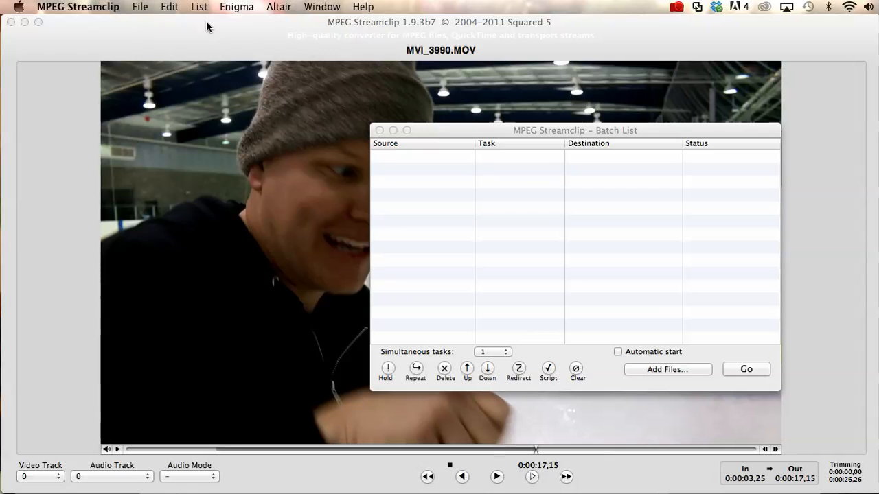
mouse_move(688, 362)
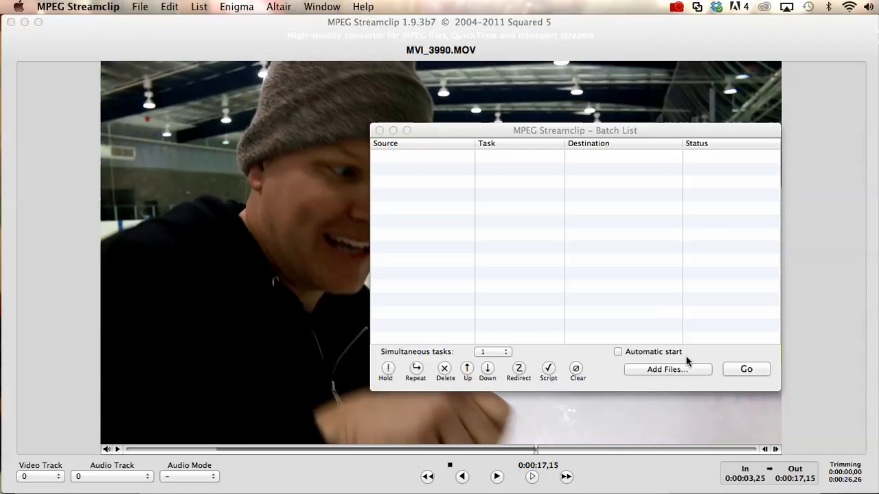
left_click(667, 369)
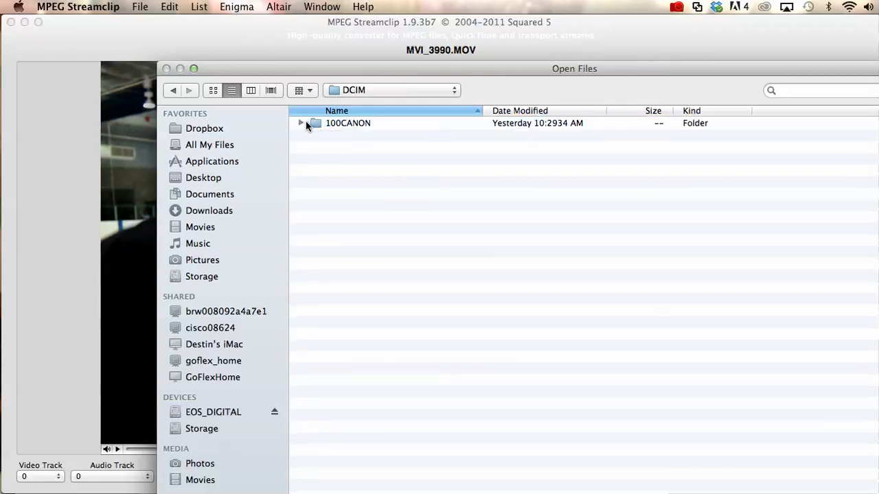
Select MVI_3990.MOV through MVI_3996.MOV in 100CANON and send them to the batch.
double_click(348, 123)
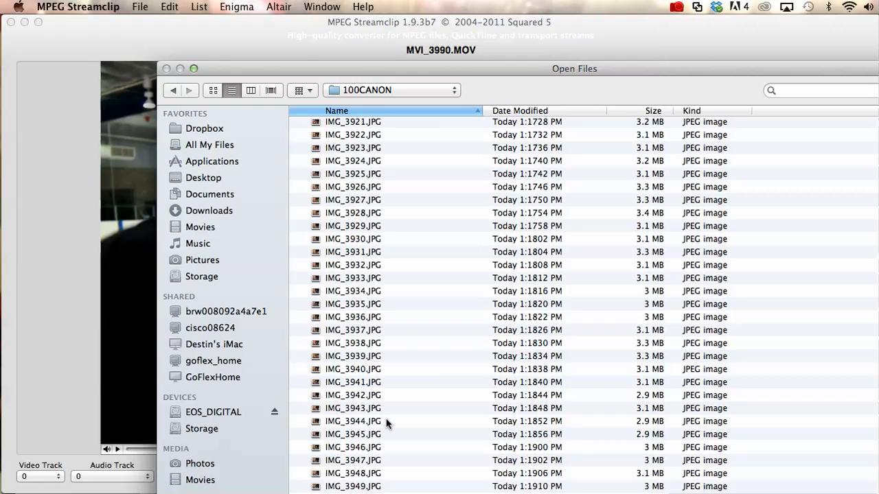
scroll("down", 3)
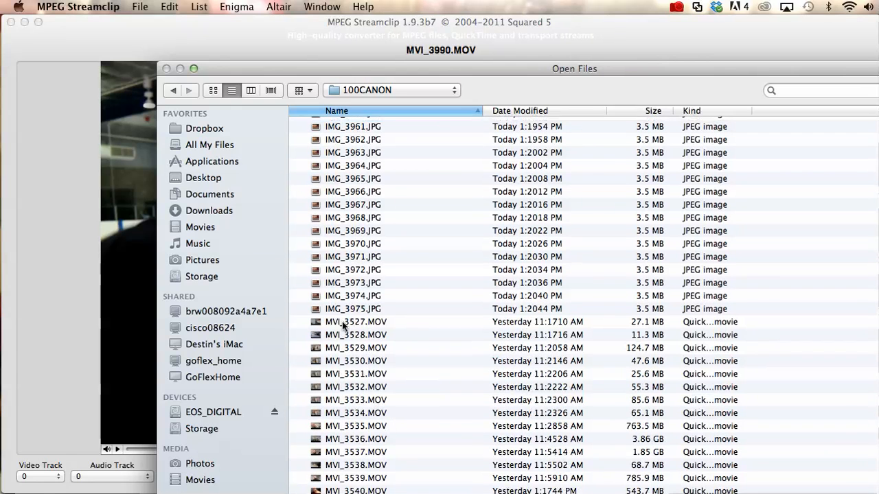
left_click(352, 218)
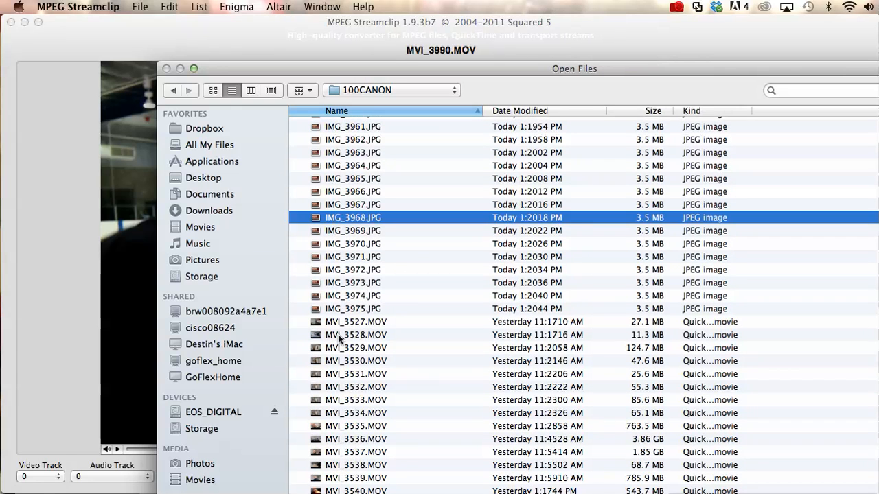
scroll("down", 3)
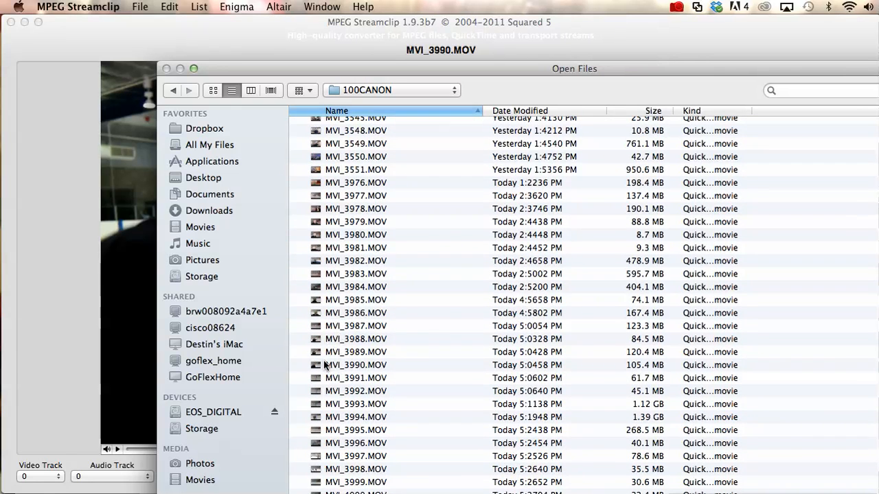
left_click(355, 364)
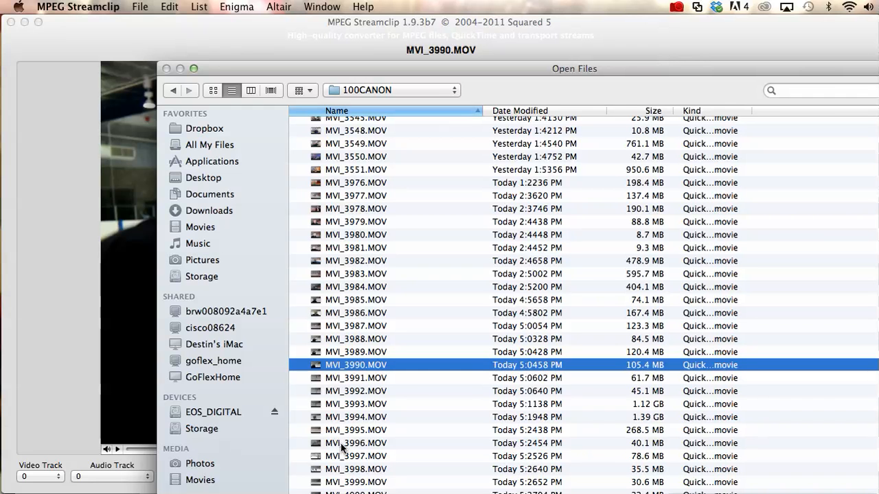
left_click(356, 443)
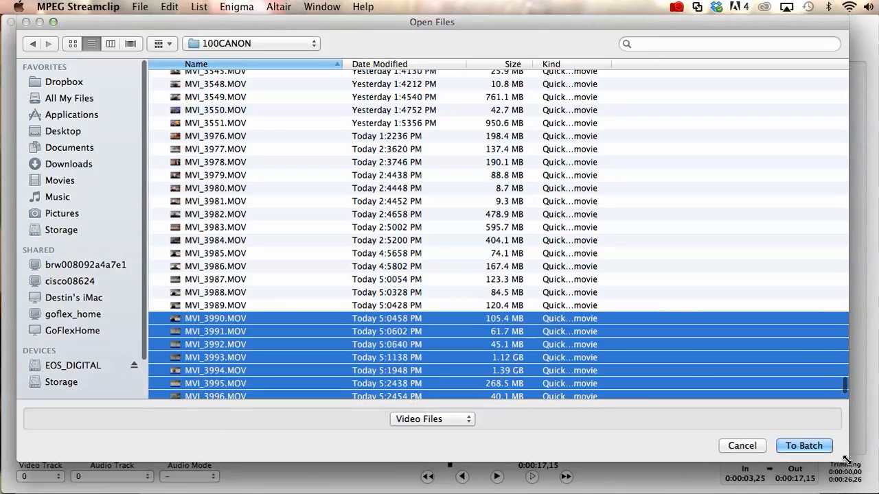
left_click(803, 445)
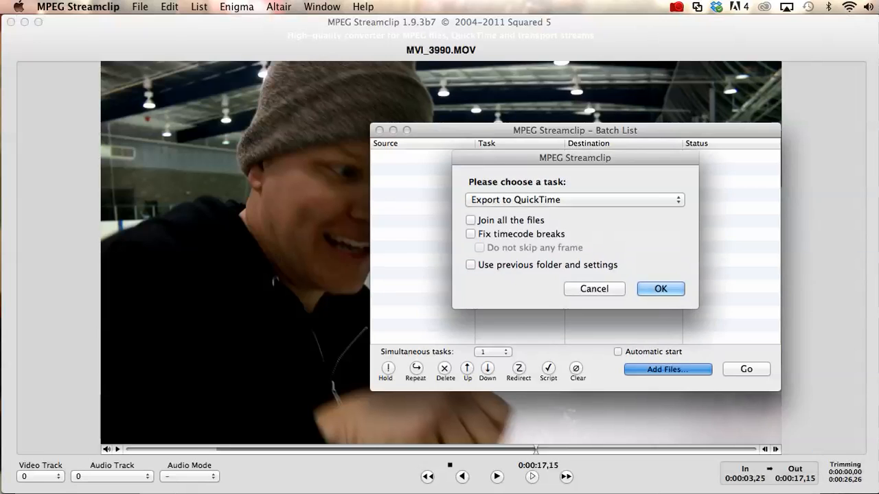
mouse_move(628, 204)
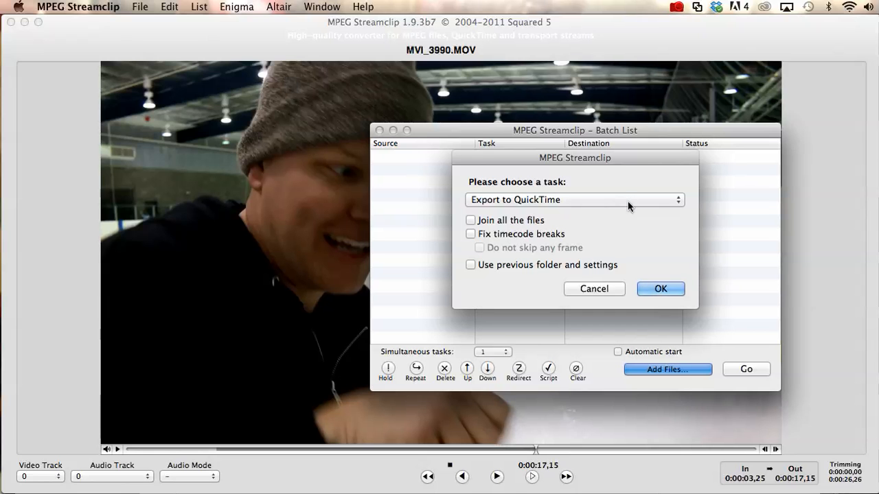
Confirm Export to QuickTime as the batch task with its checkboxes left unticked.
left_click(573, 200)
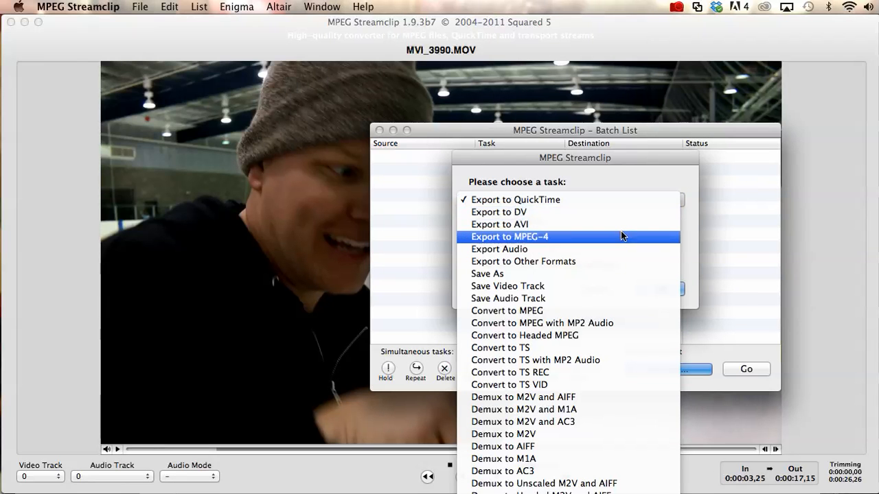
left_click(515, 199)
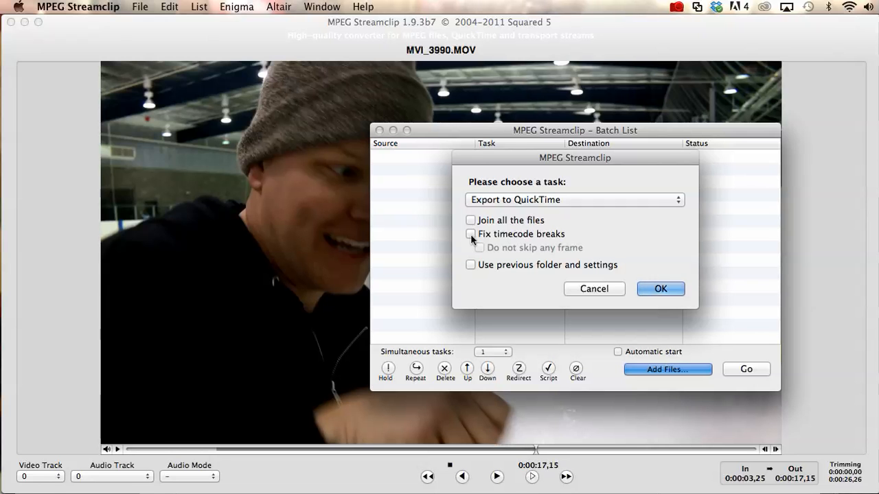
left_click(470, 233)
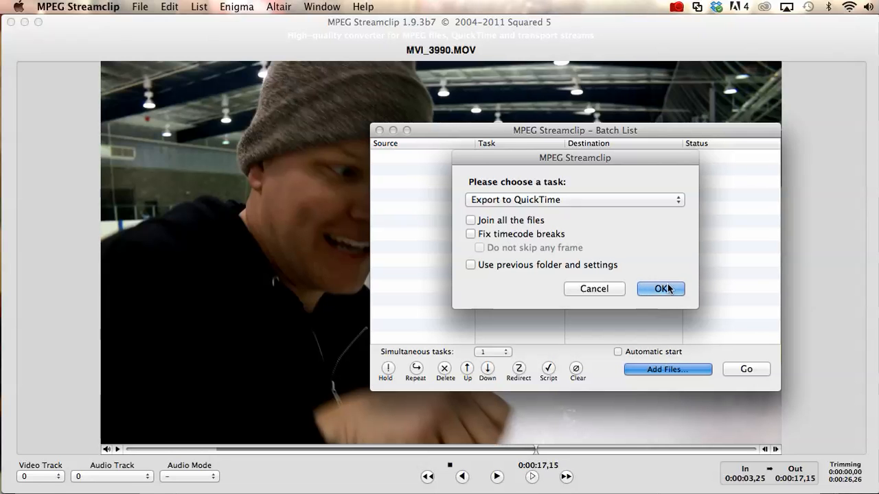
left_click(660, 288)
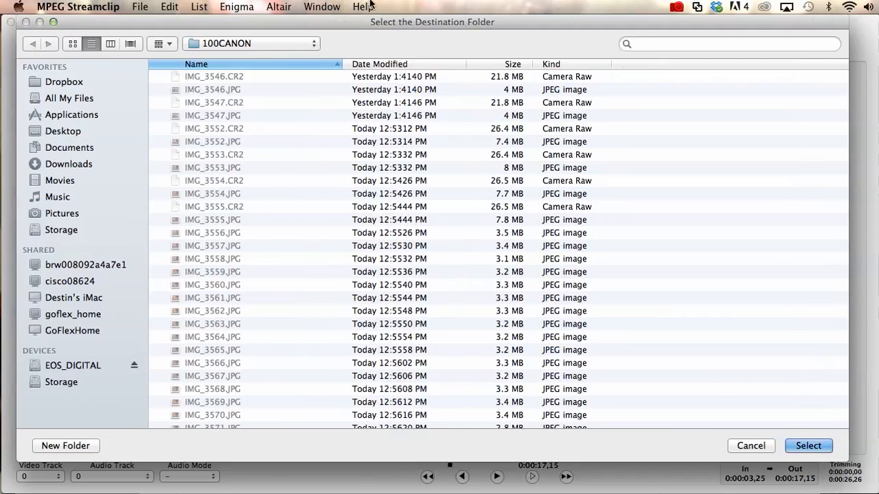
Create a new output folder named Mpegged.
left_click(65, 445)
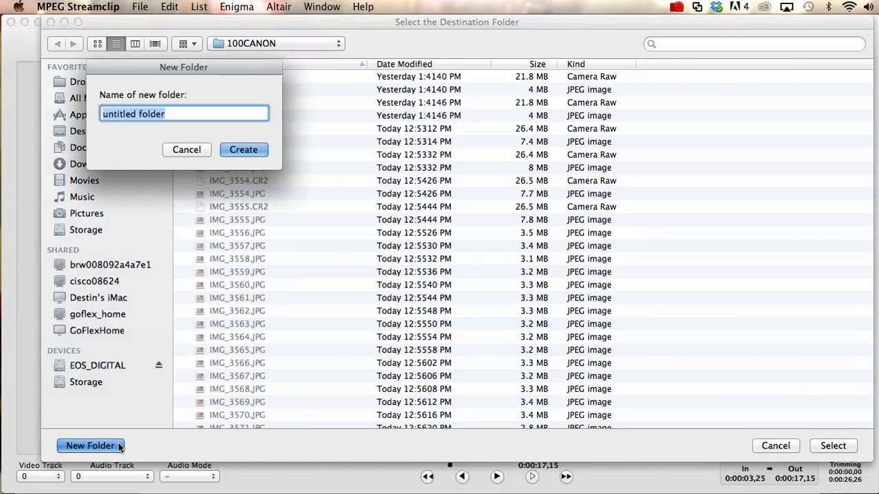
type("Mpegge")
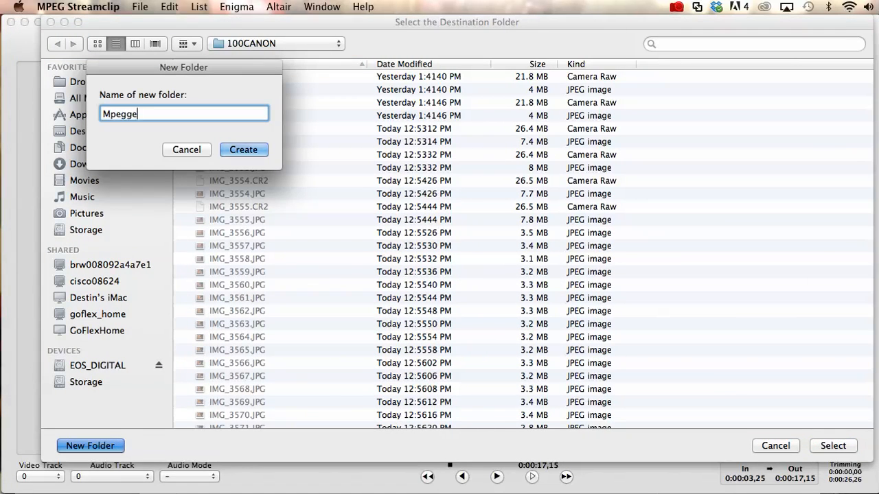
left_click(243, 149)
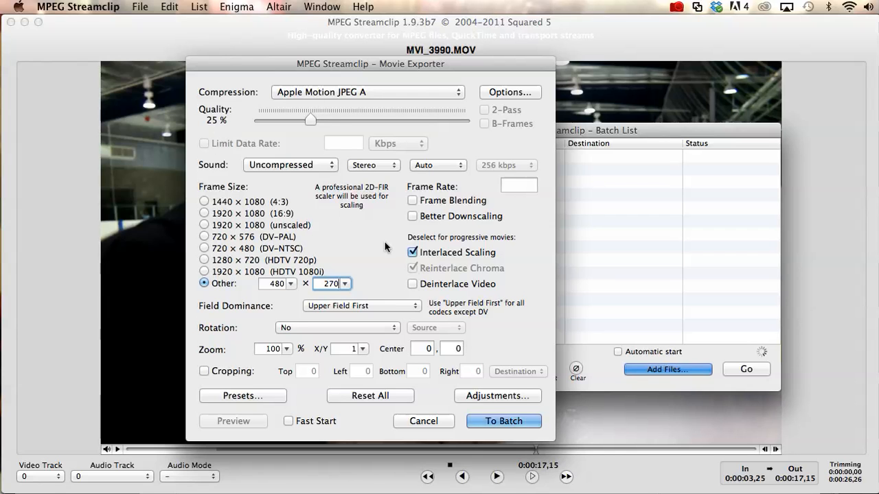
Set the export frame size to 480 × 270, working out the ratio from 1920 in Calculator.
left_click(274, 283)
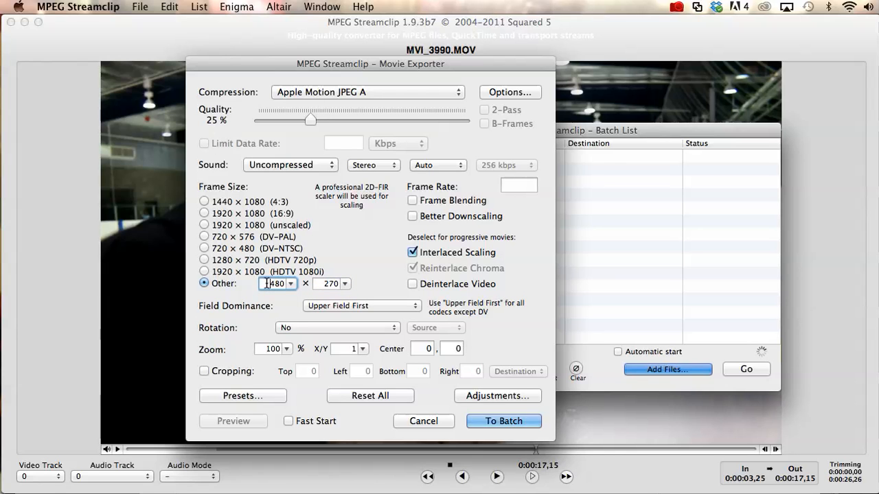
left_click(274, 284)
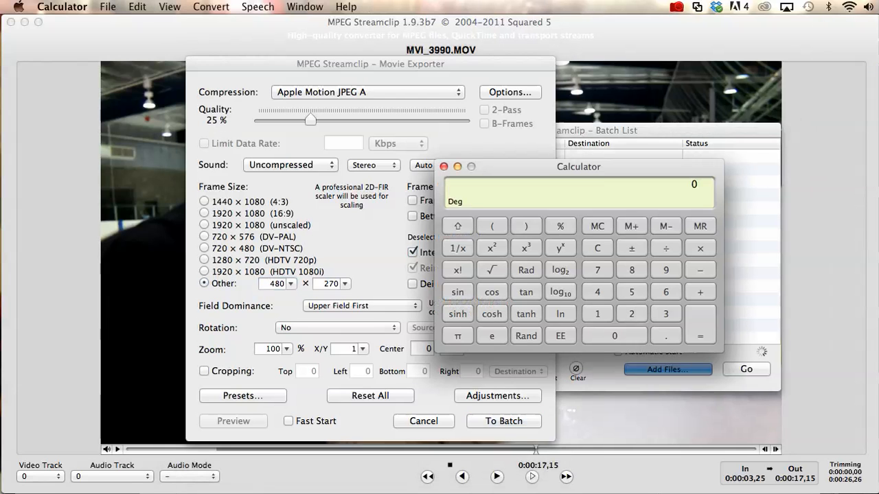
left_click(596, 313)
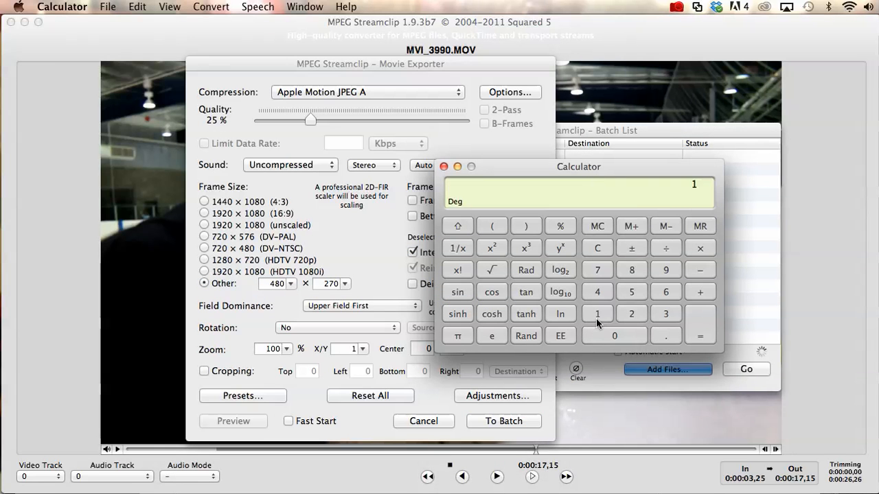
left_click(615, 336)
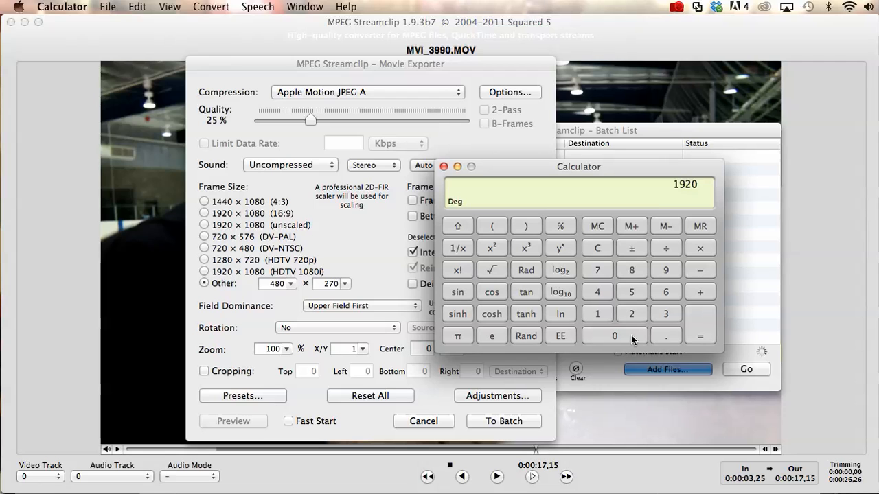
left_click(665, 247)
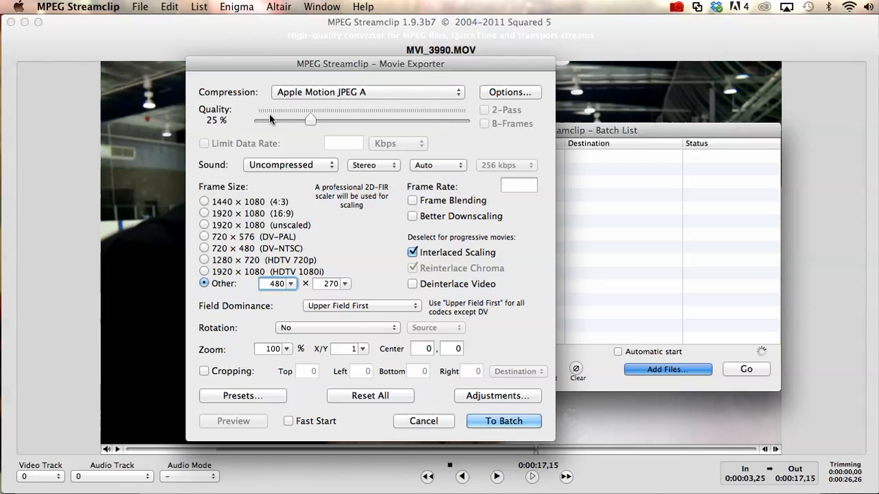
Return from Calculator to the Movie Exporter, still at 480 × 270 and 25% Motion JPEG A.
left_click(368, 92)
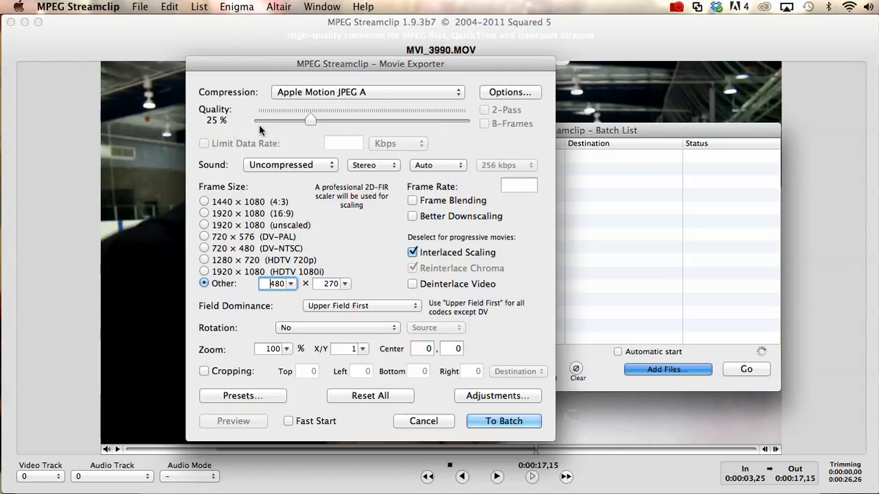
mouse_move(381, 249)
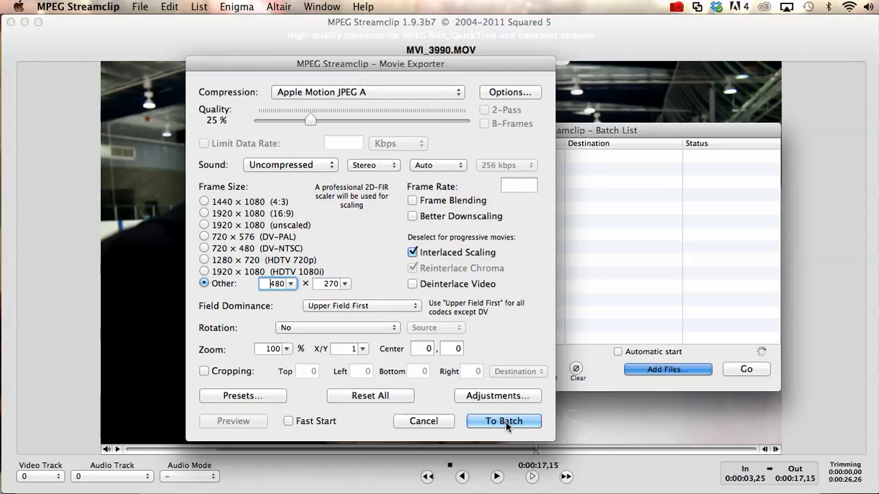
Queue MVI_3990 to MVI_3996 in the batch list as QuickTime exports into Mpegged.
left_click(503, 421)
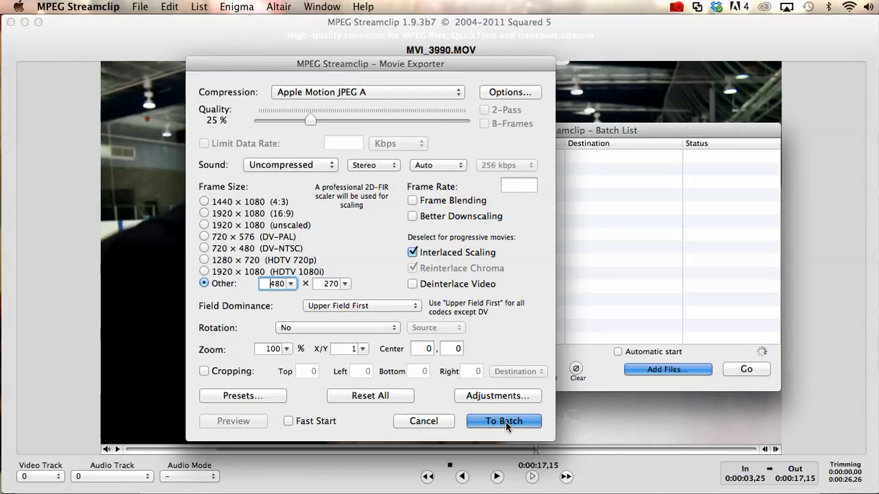
left_click(503, 420)
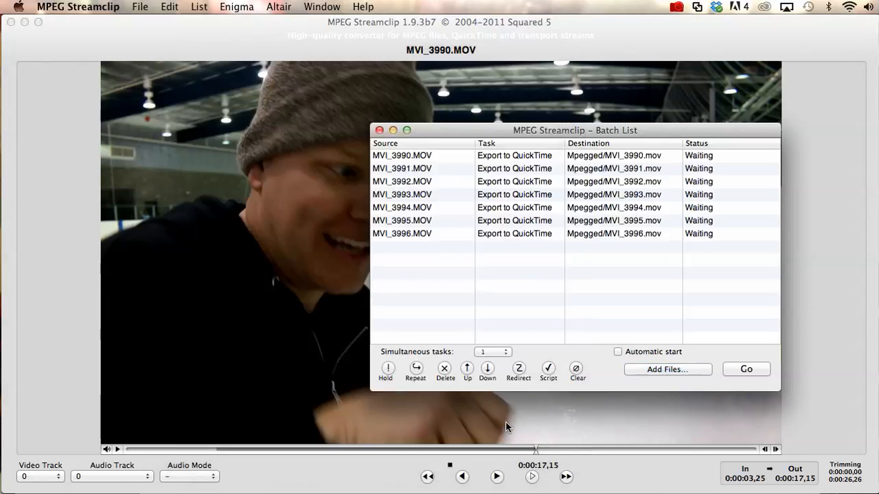
mouse_move(645, 257)
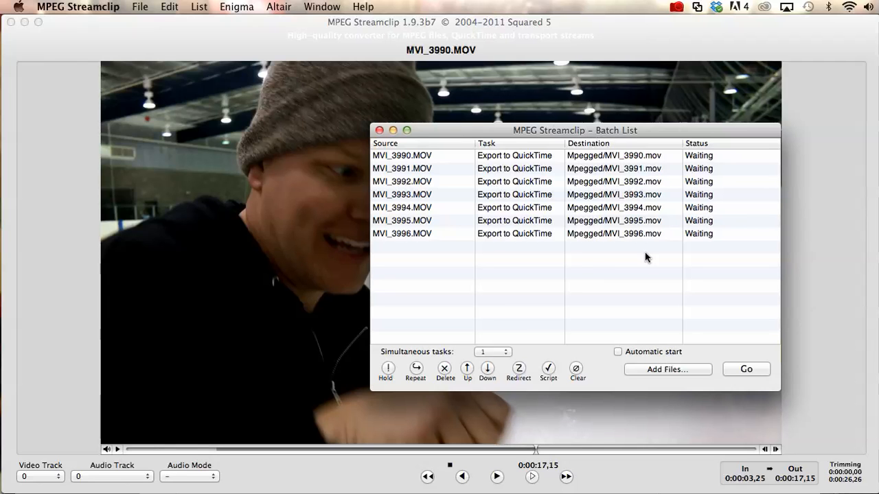
mouse_move(693, 376)
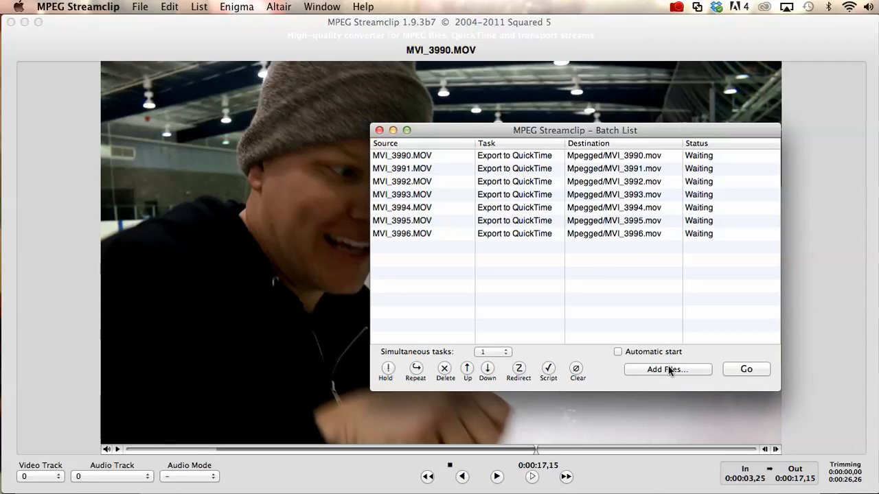
left_click(745, 368)
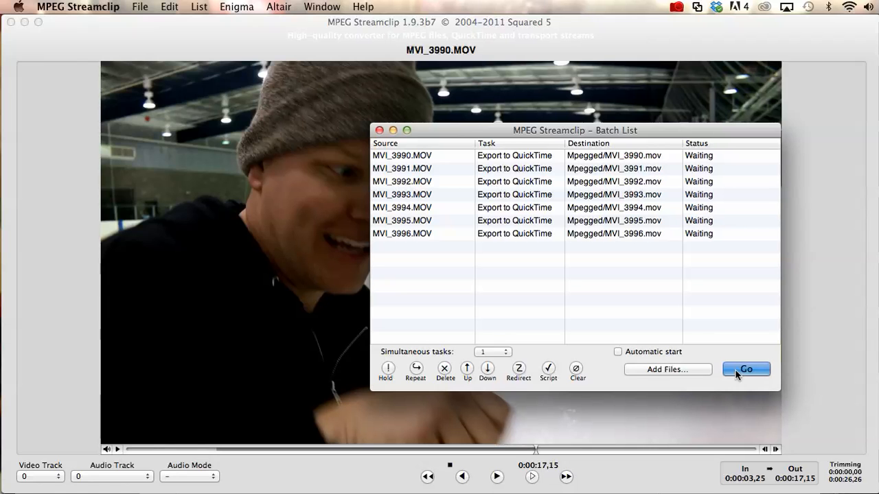
Start the batch run so MVI_3990 begins encoding.
left_click(746, 368)
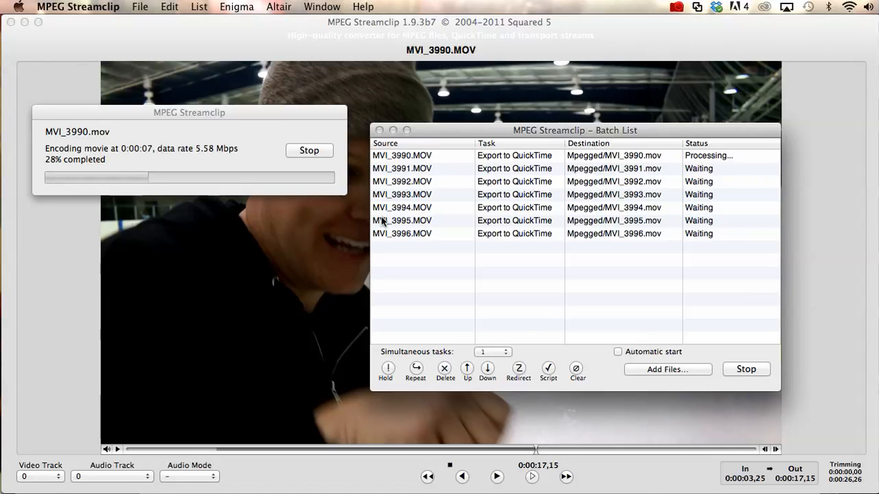
mouse_move(356, 192)
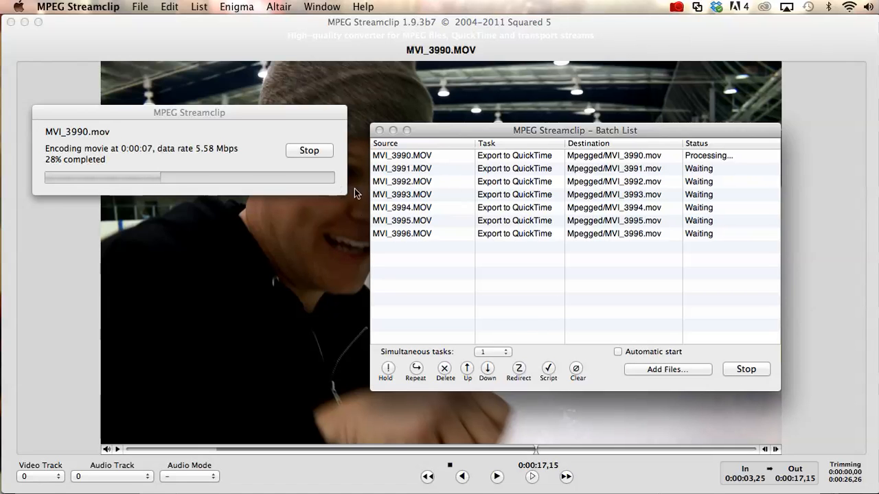